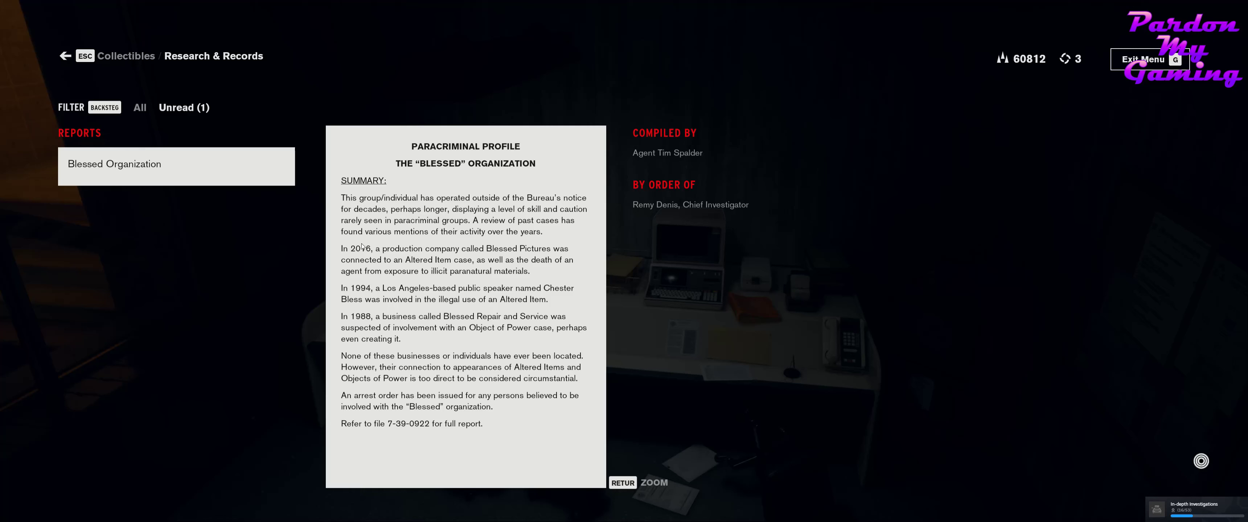
mouse_move(309, 224)
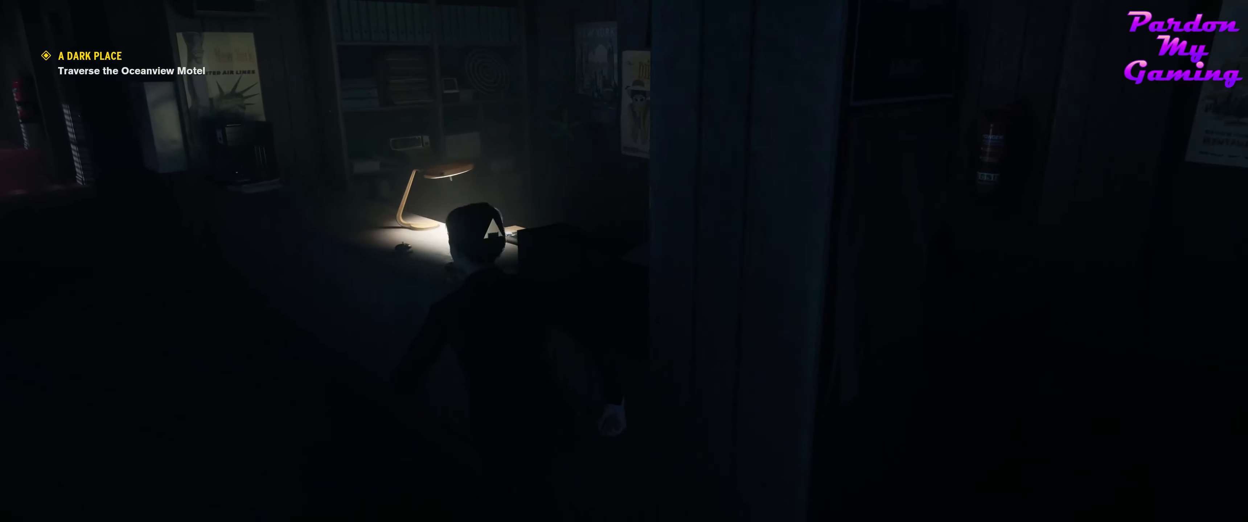
Walk into the motel hallway, then play the unread 'Hartman's Final Act' hotline call.
key("w")
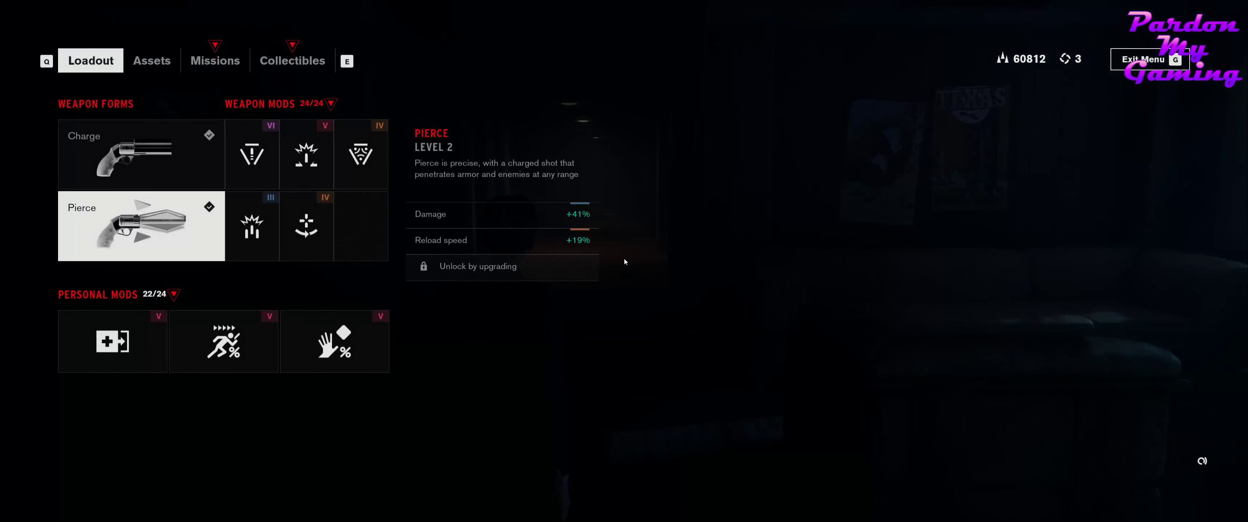
left_click(292, 60)
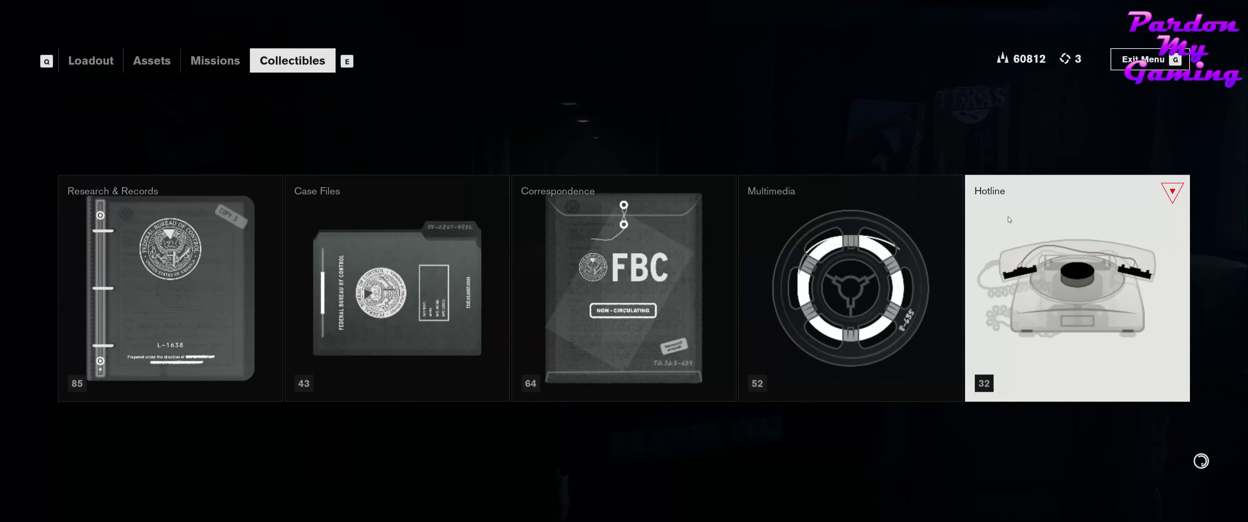
left_click(1075, 286)
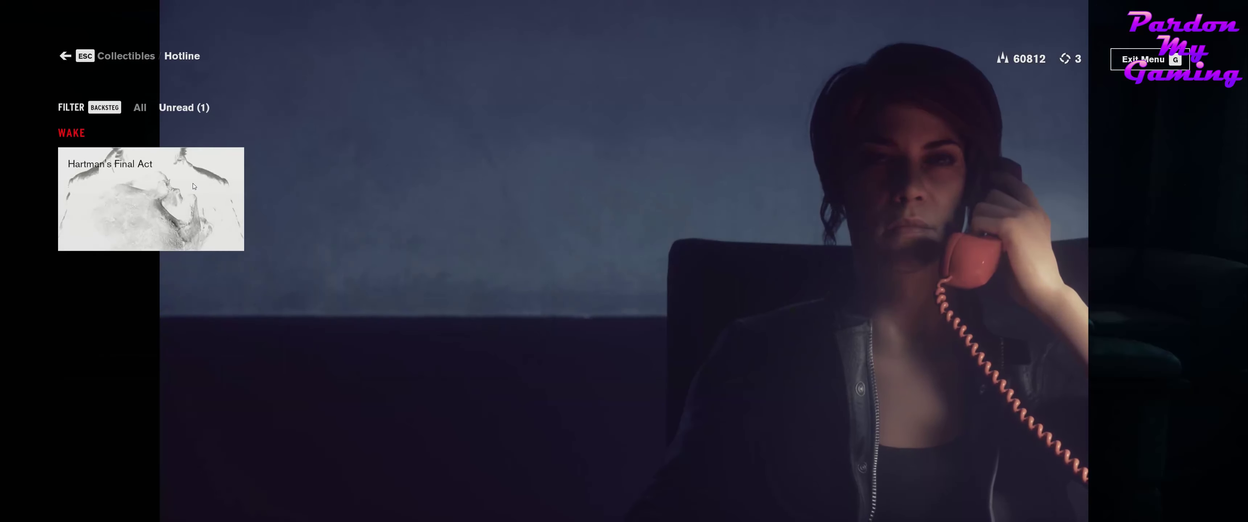
left_click(150, 198)
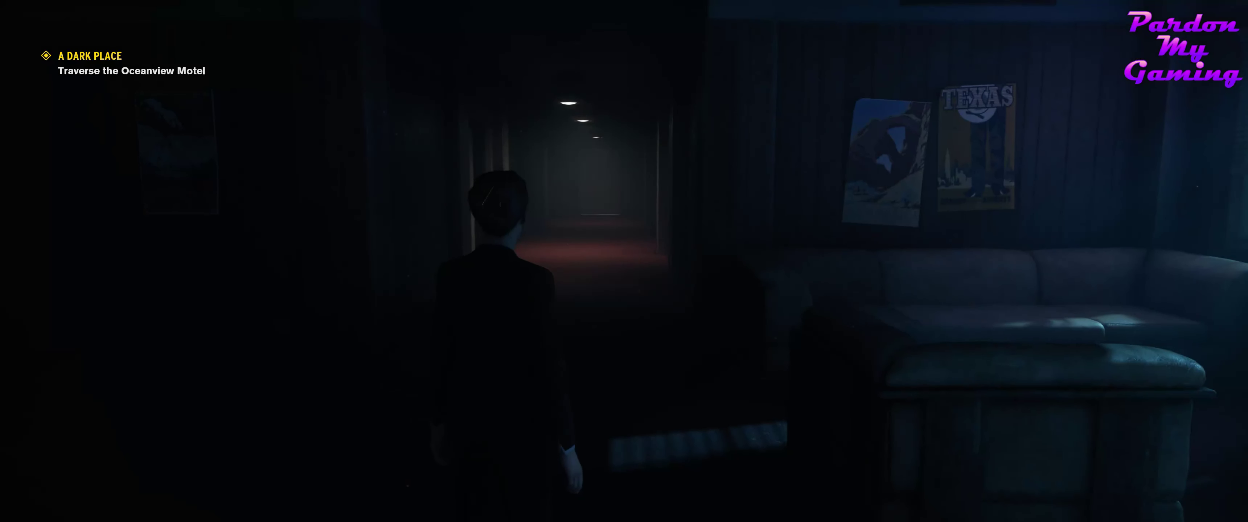
key("w")
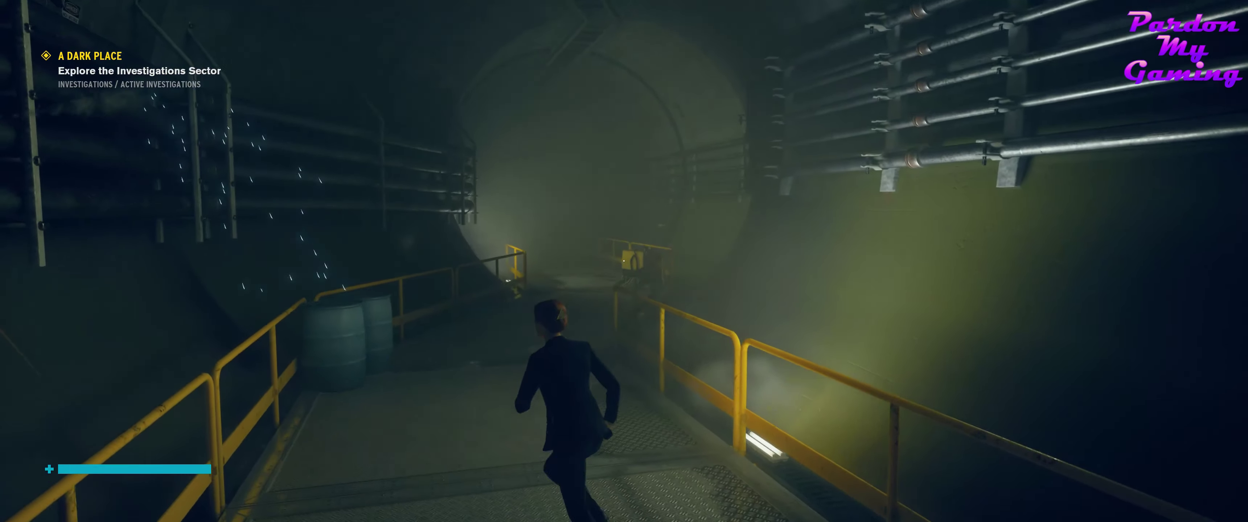
Move forward before the loadout screen with the Pierce weapon form comes up.
key("w")
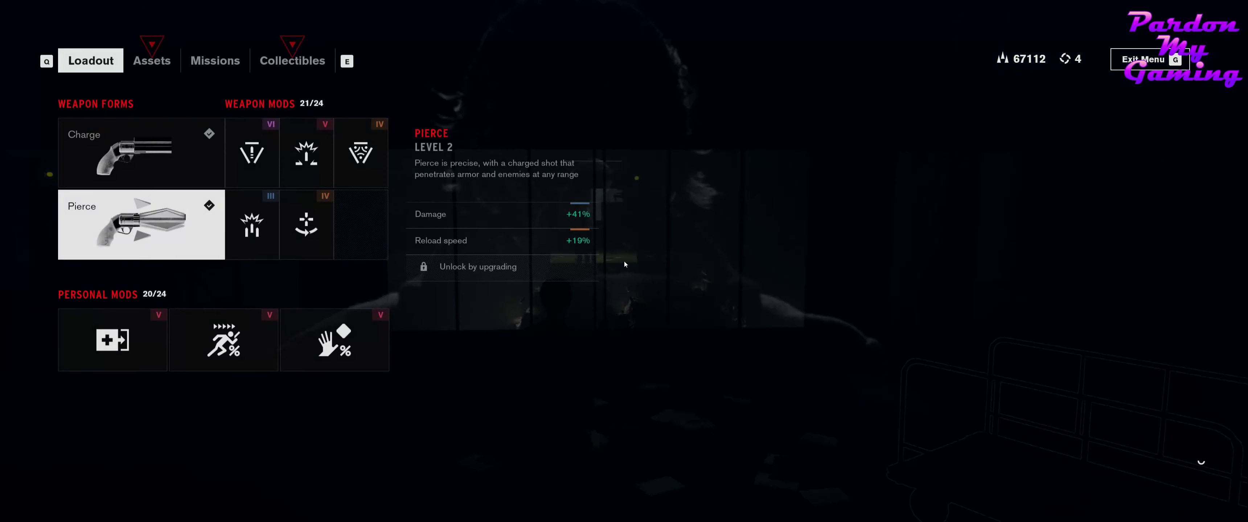
Switch to the collectibles overview and select the Hotline category.
left_click(292, 61)
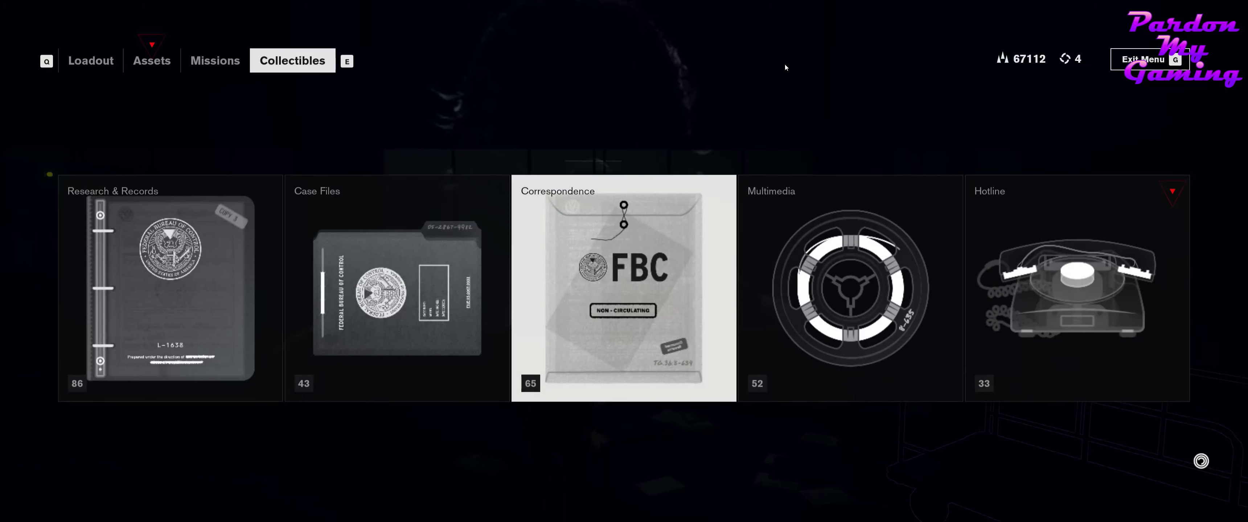
left_click(1077, 286)
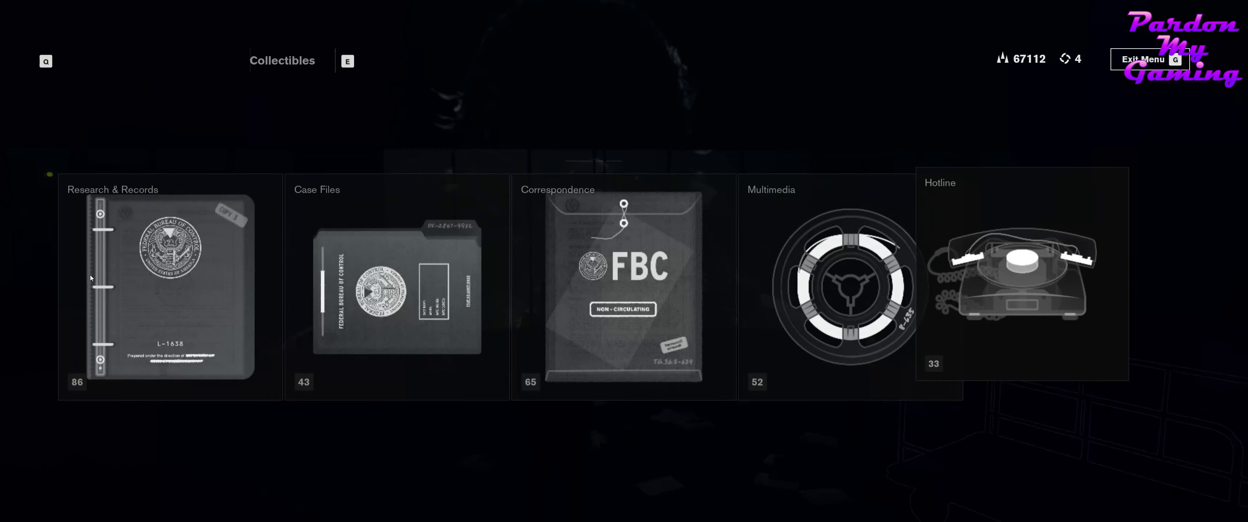
Leave the menus and return to the dark Investigations office beside the desk.
left_click(1141, 58)
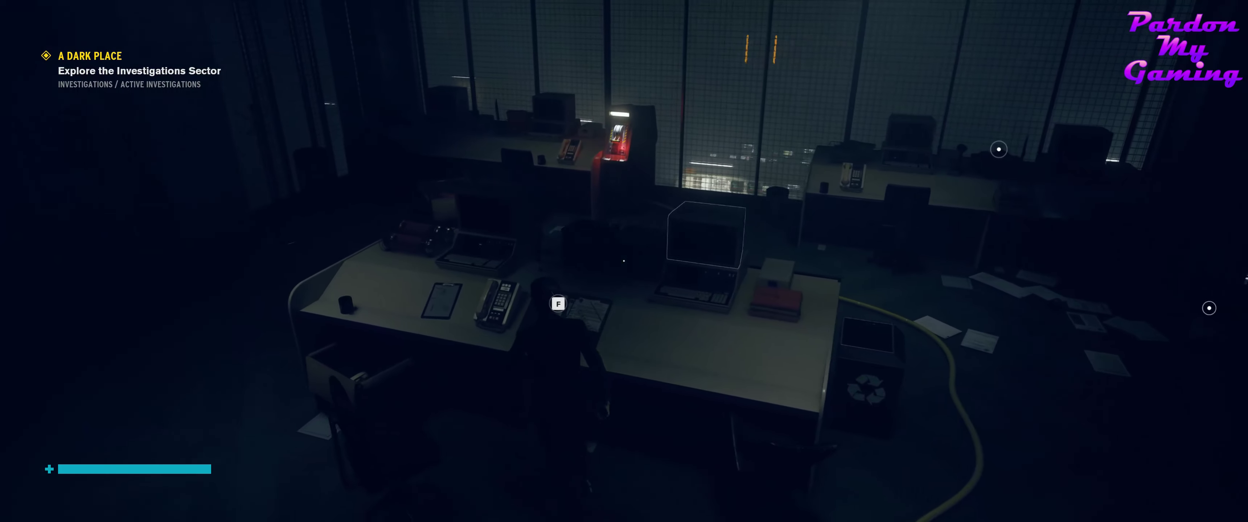
Collect the Eagle Limited (AWE-44) case file from the desk and read its summary.
key("f")
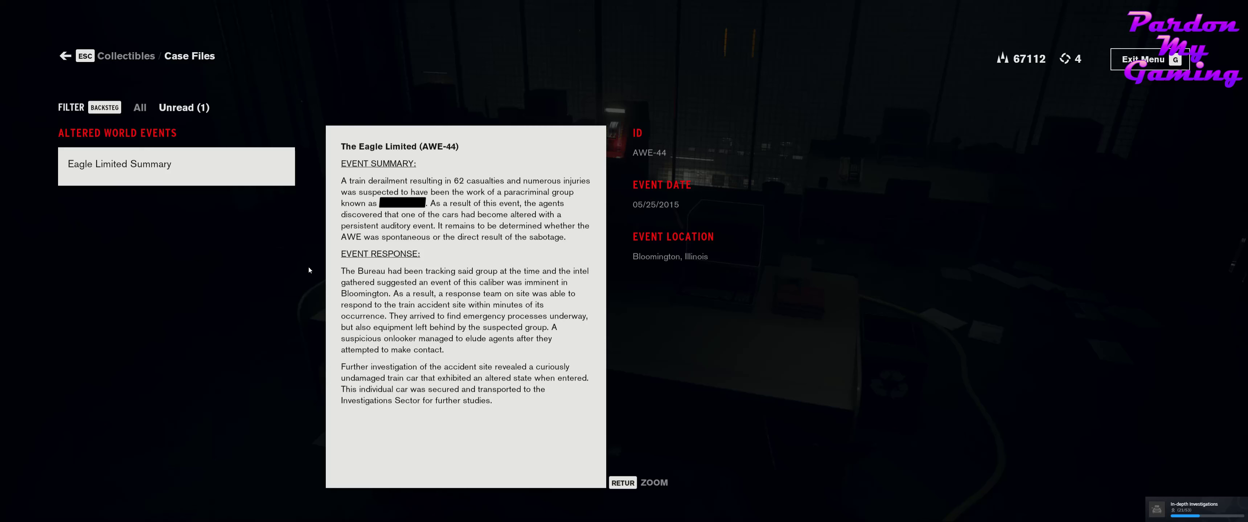
mouse_move(302, 258)
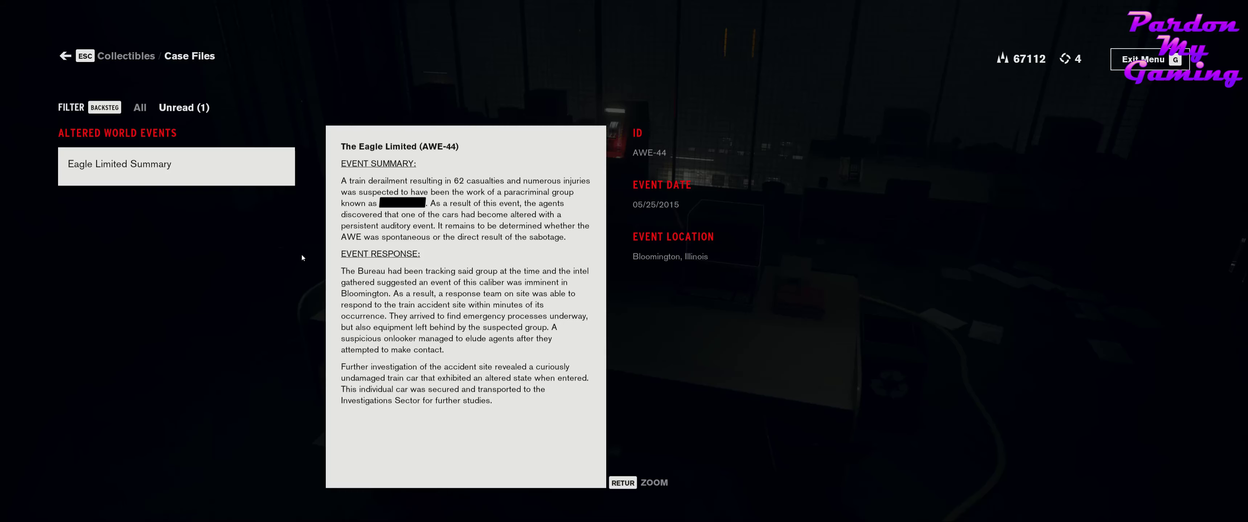
key("Escape")
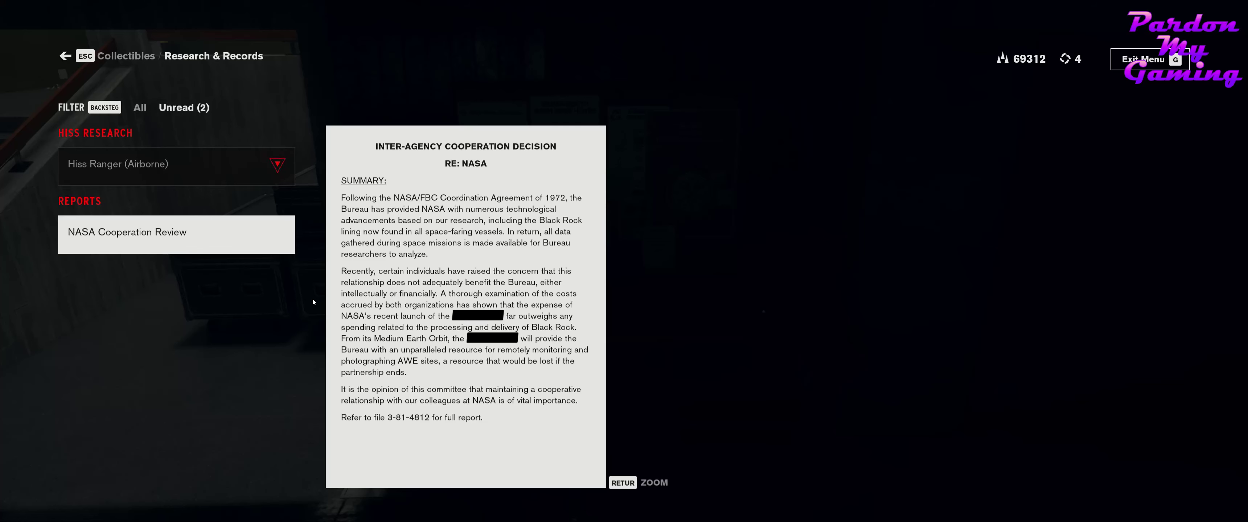
mouse_move(334, 148)
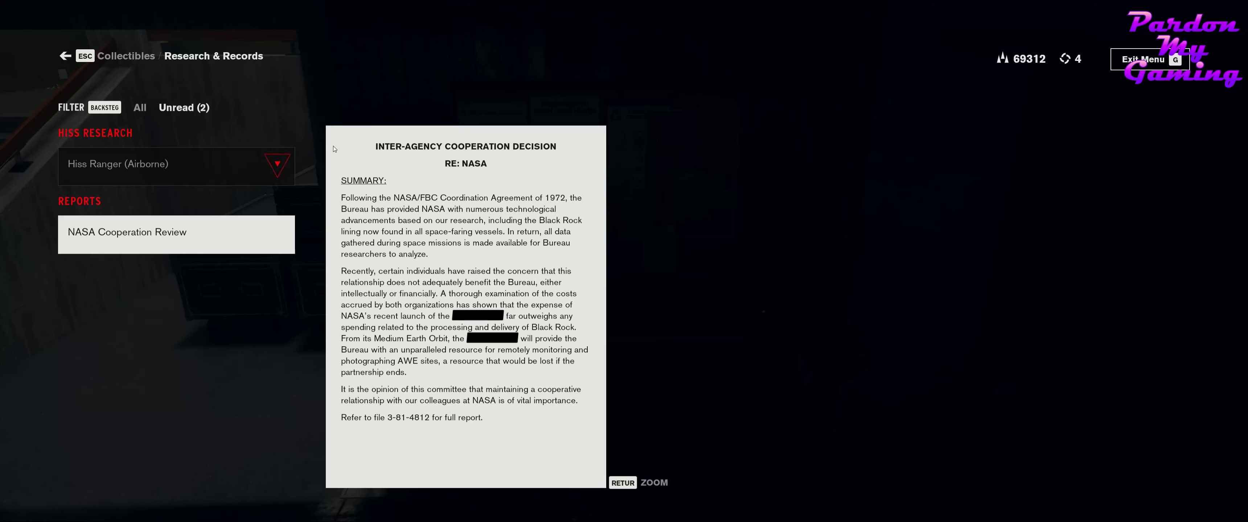
Select the Hiss Ranger (Airborne) field research record to read it.
left_click(175, 164)
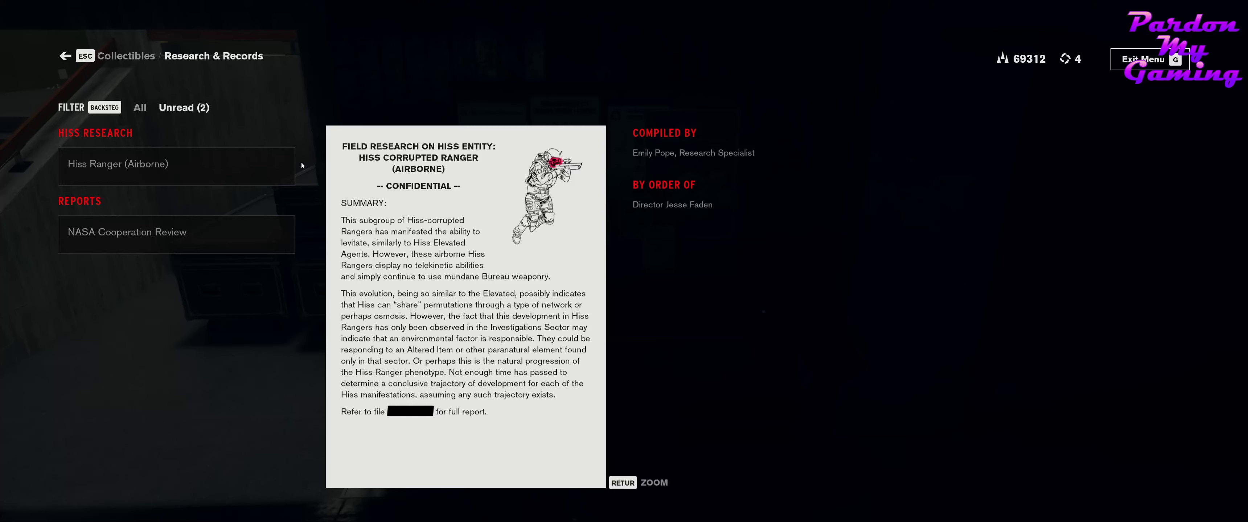
Back out of the research record and the menus to return to the Investigations office.
key("Escape")
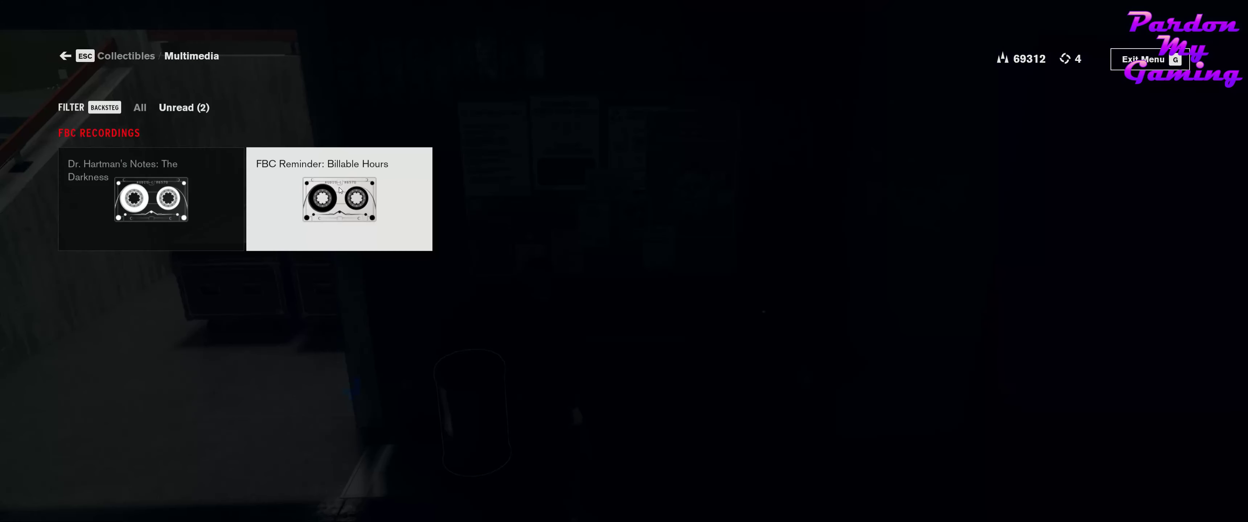
key("Escape")
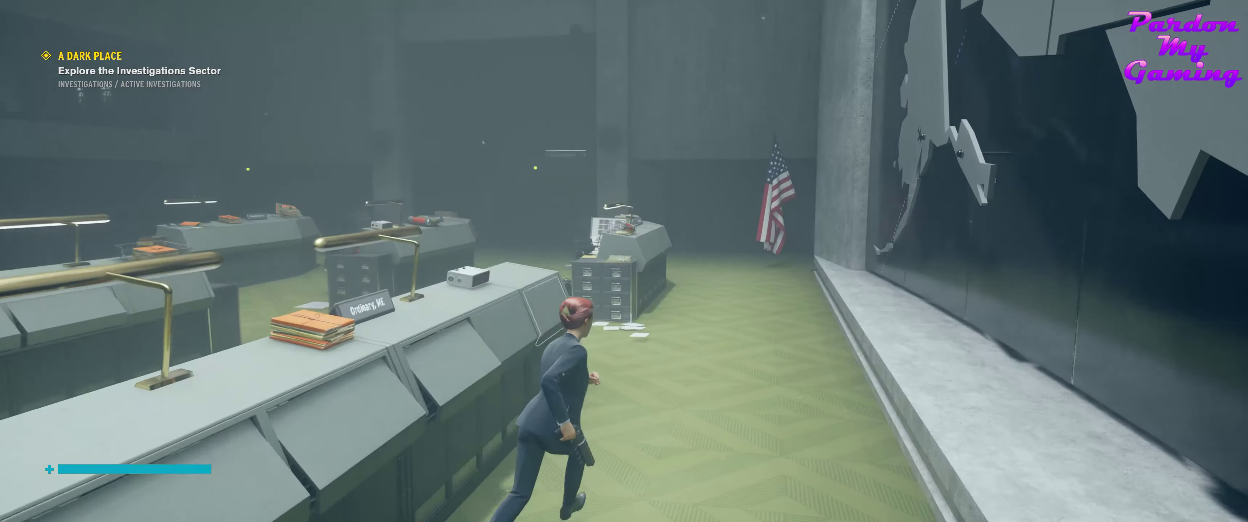
Run past the investigation desks toward the American flag by the far wall.
key("w")
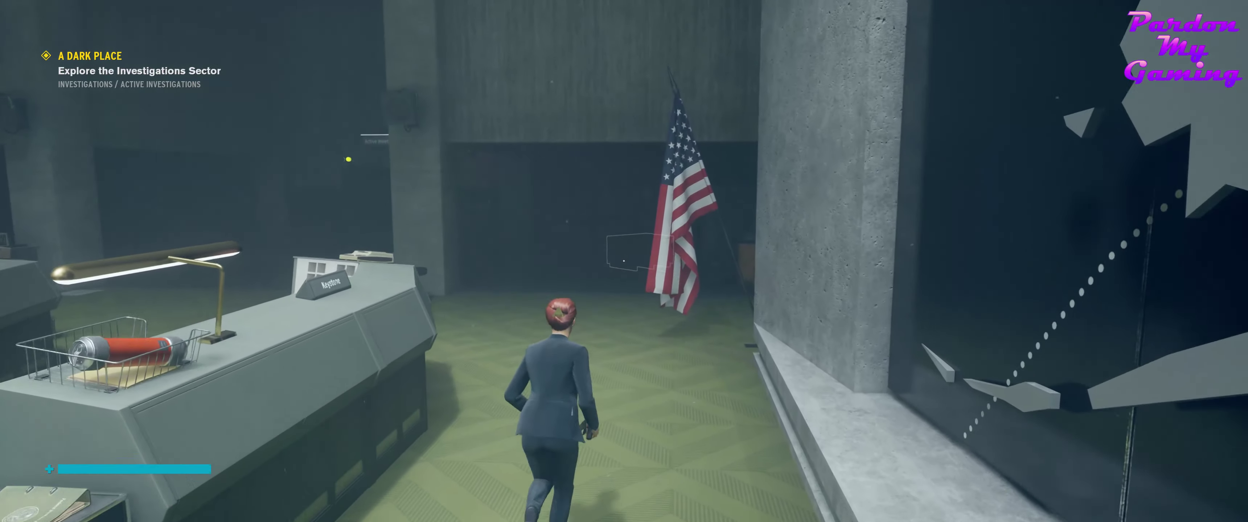